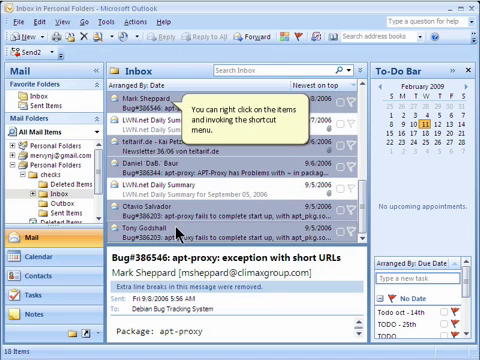
Bring up the shortcut menu on the selected inbox messages to start a group email.
{"action": "right_click", "coordinate": [156, 104]}
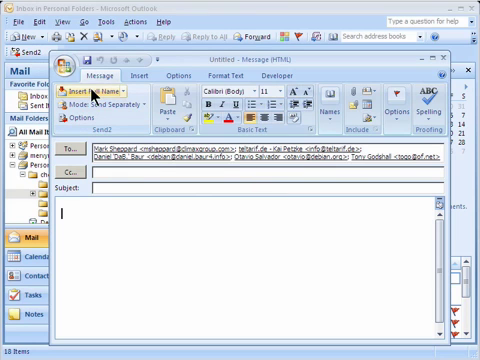
{"action": "mouse_move", "coordinate": [110, 90]}
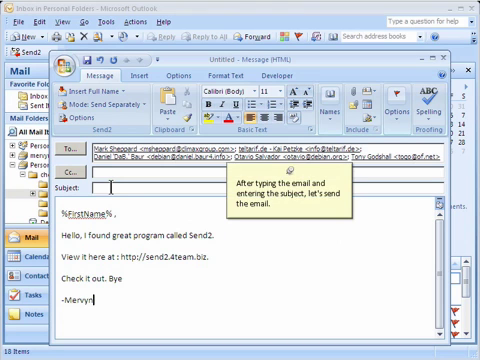
Write the body greeting and Send2 recommendation, beginning with 'Send'.
{"action": "type", "text": "Send"}
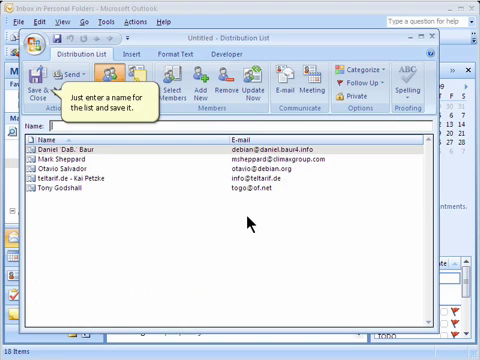
{"action": "mouse_move", "coordinate": [36, 76]}
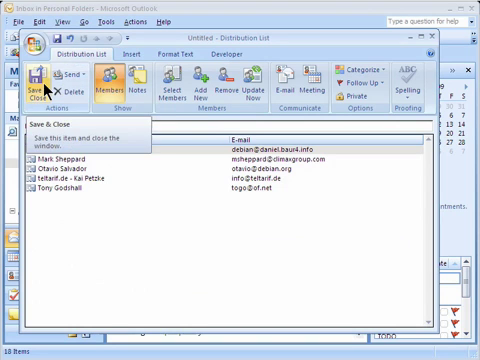
Save and close the five-member distribution list, returning to the inbox.
{"action": "left_click", "coordinate": [42, 78]}
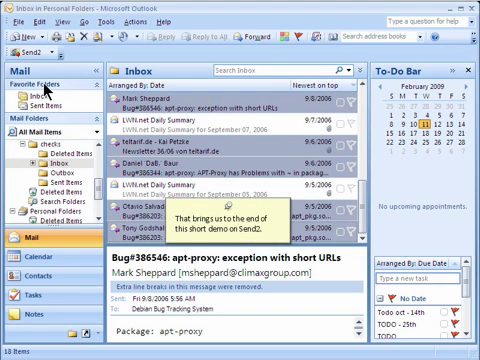